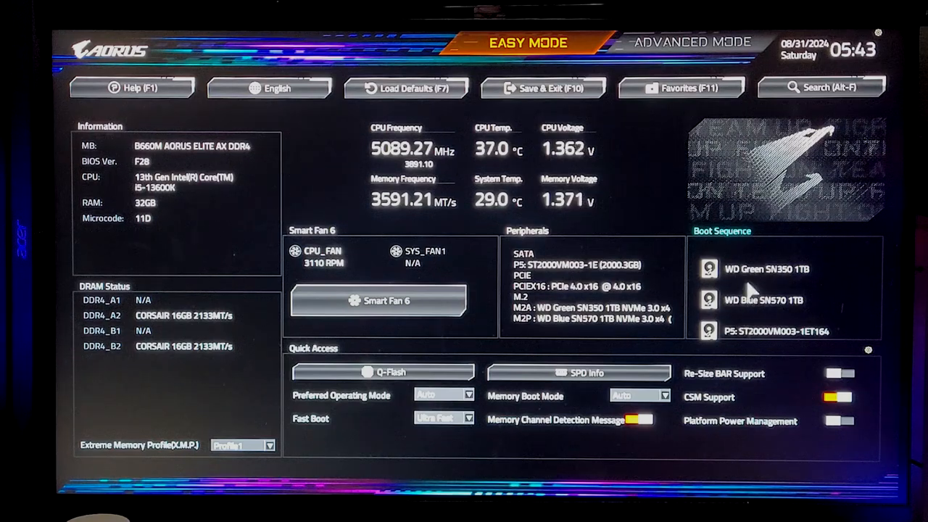
pyautogui.moveTo(689, 55)
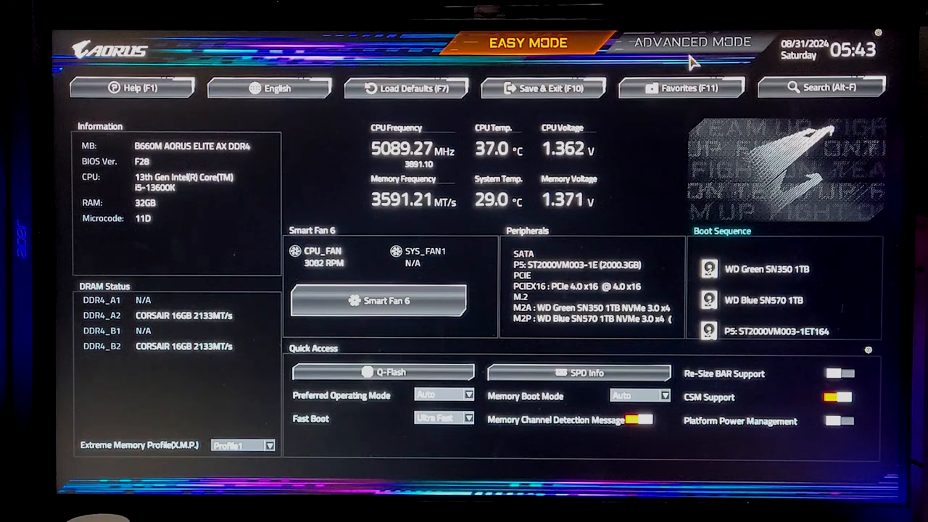
# Switch the BIOS from Easy Mode to Advanced Mode.
pyautogui.click(690, 42)
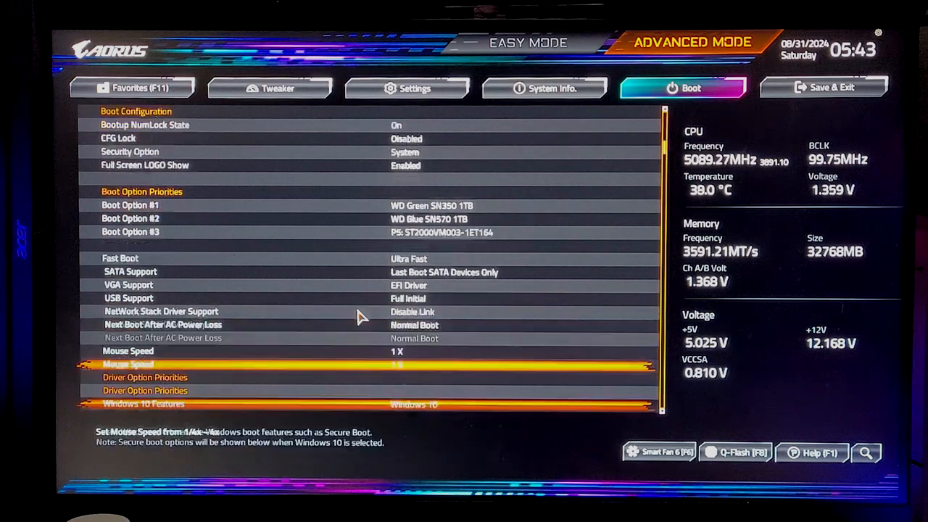
# Set Storage Boot Option Control to Legacy on the Boot page.
pyautogui.scroll(-3)
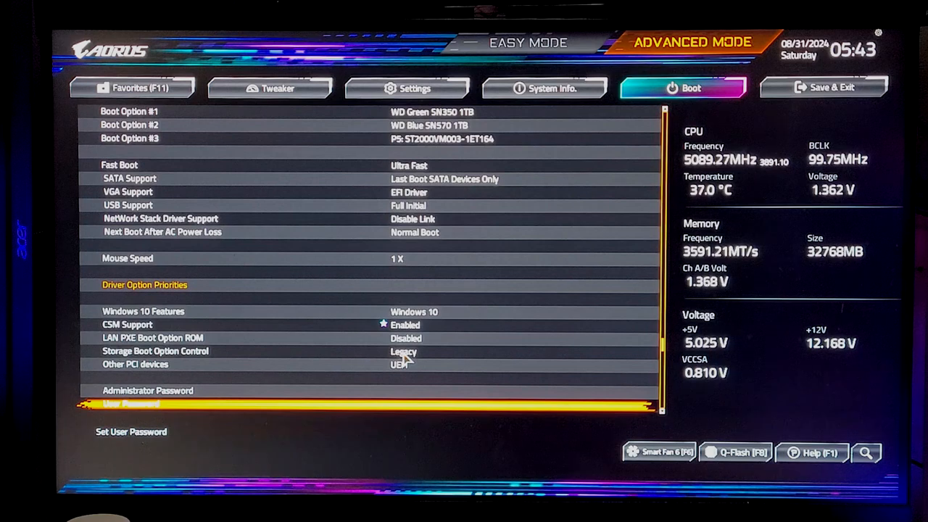
pyautogui.click(403, 351)
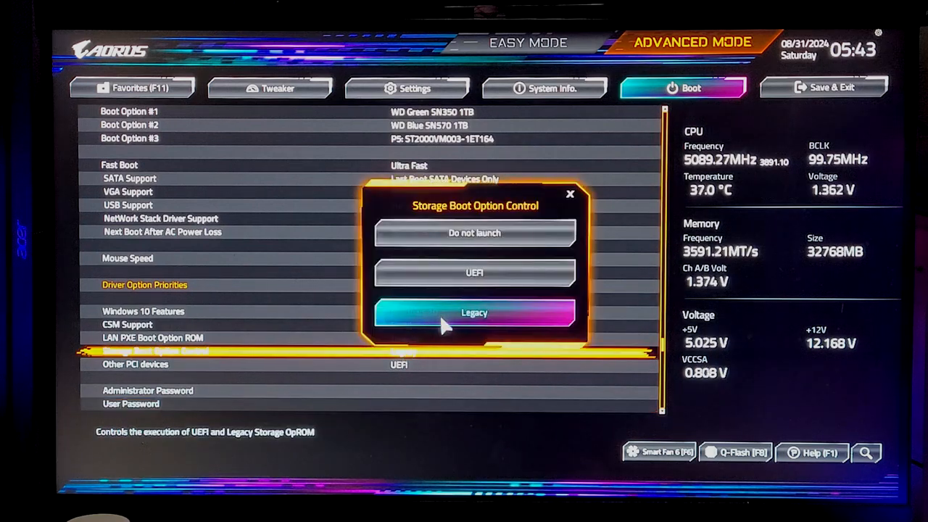
pyautogui.moveTo(354, 356)
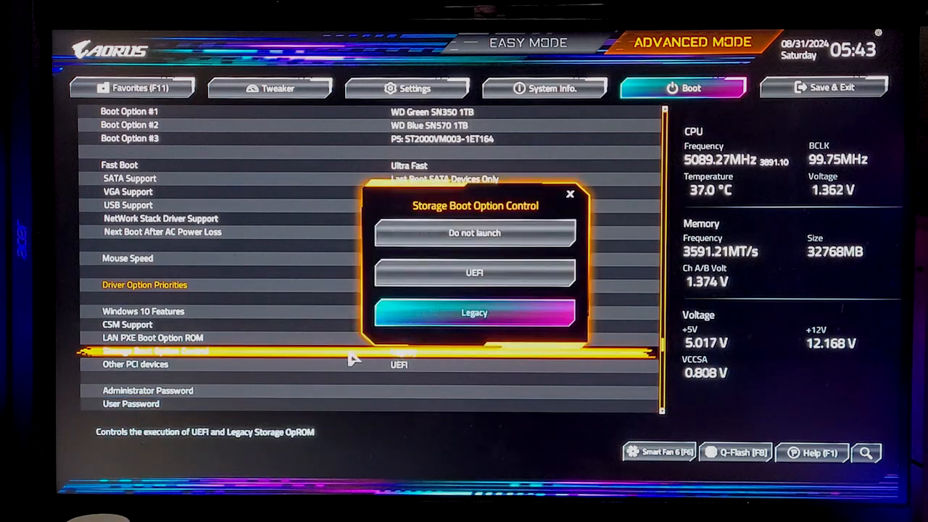
pyautogui.moveTo(281, 339)
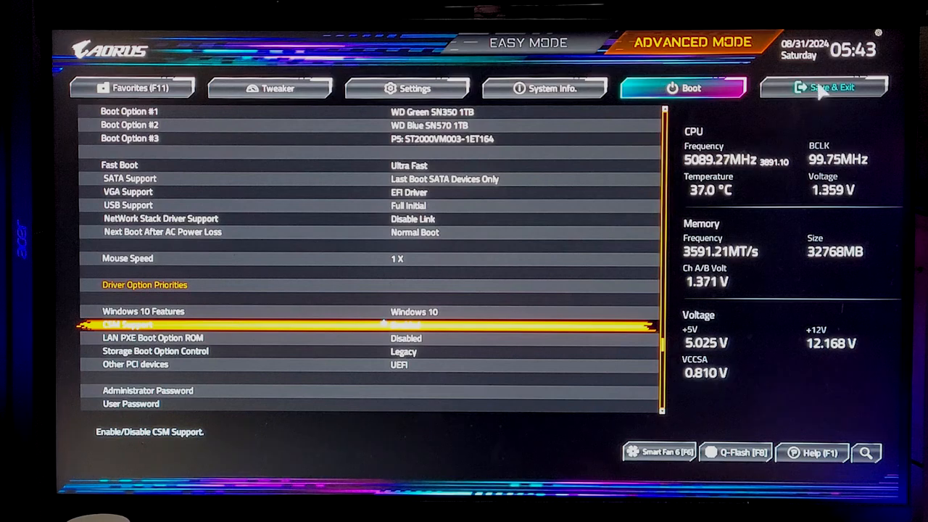
# View the Save & Exit page, then the Tweaker page with CPU and memory settings.
pyautogui.click(826, 89)
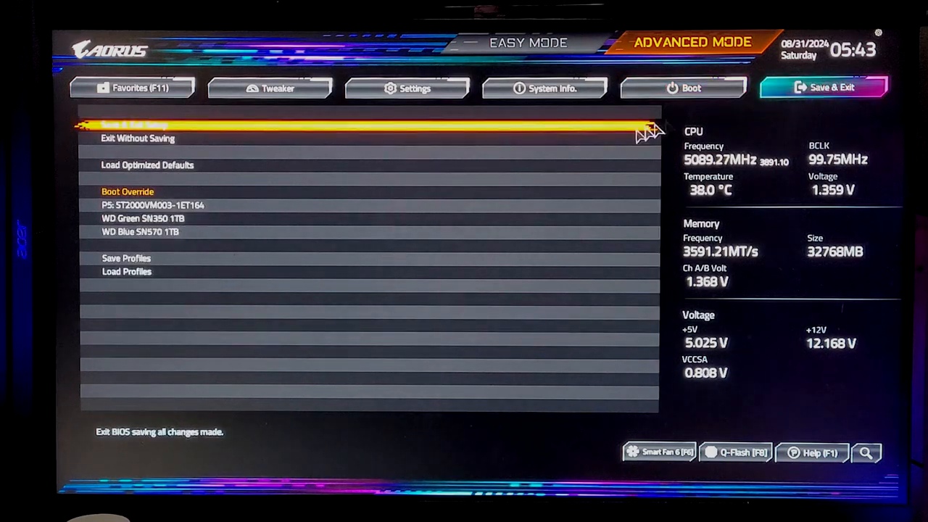
pyautogui.moveTo(565, 157)
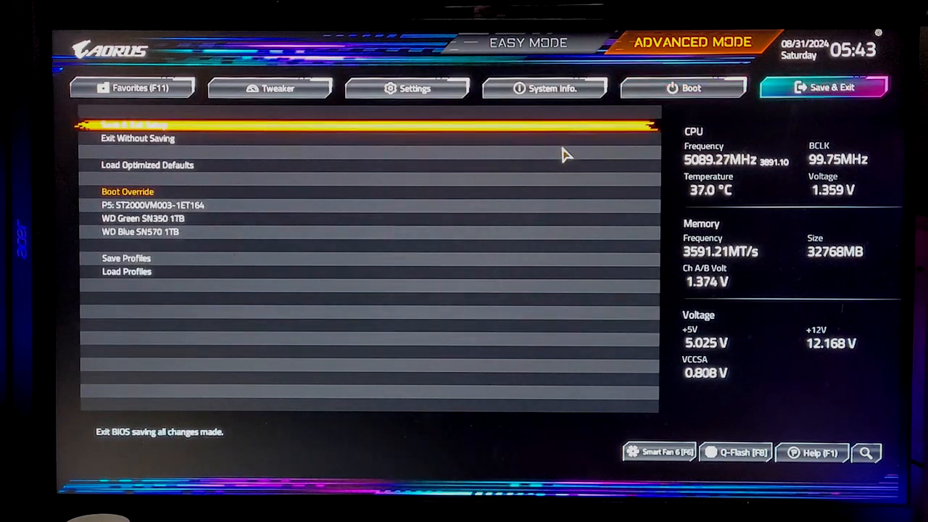
pyautogui.click(279, 88)
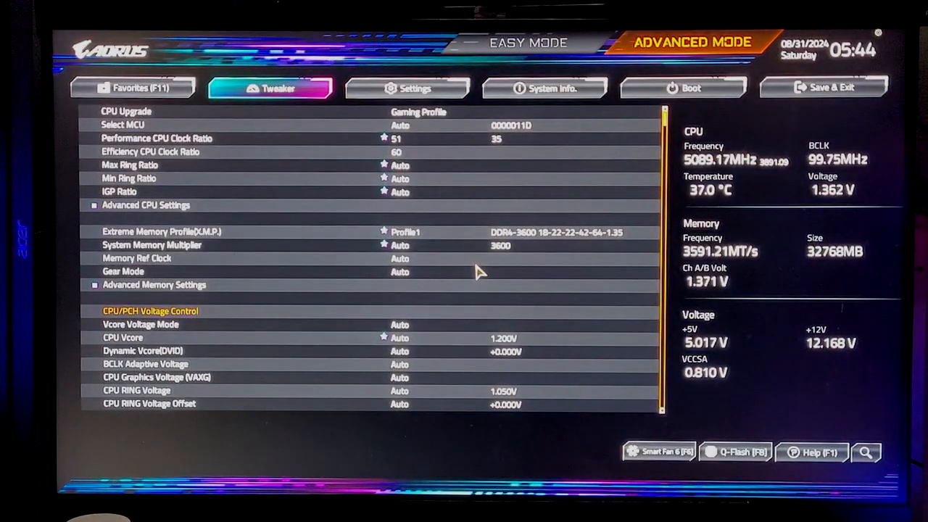
pyautogui.moveTo(498, 264)
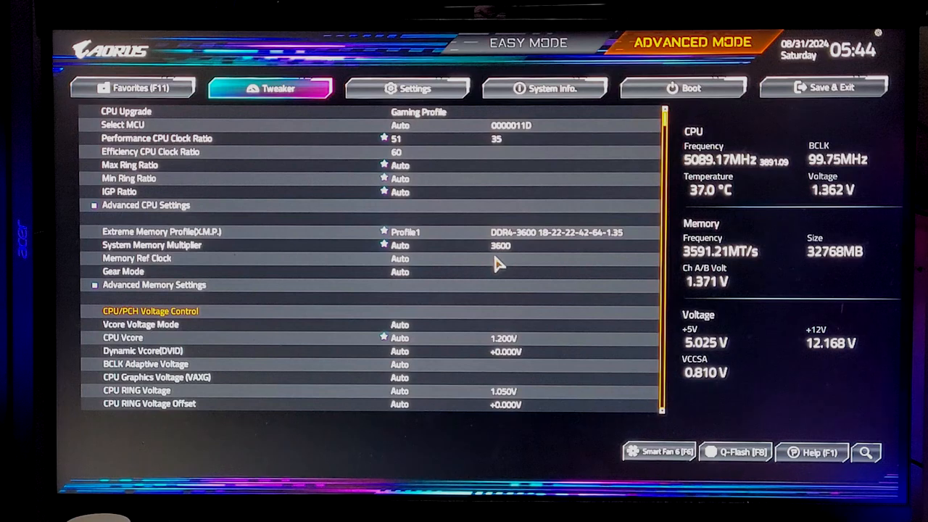
# Return to the Boot page and bring up the Boot Option #1 drive list.
pyautogui.click(684, 87)
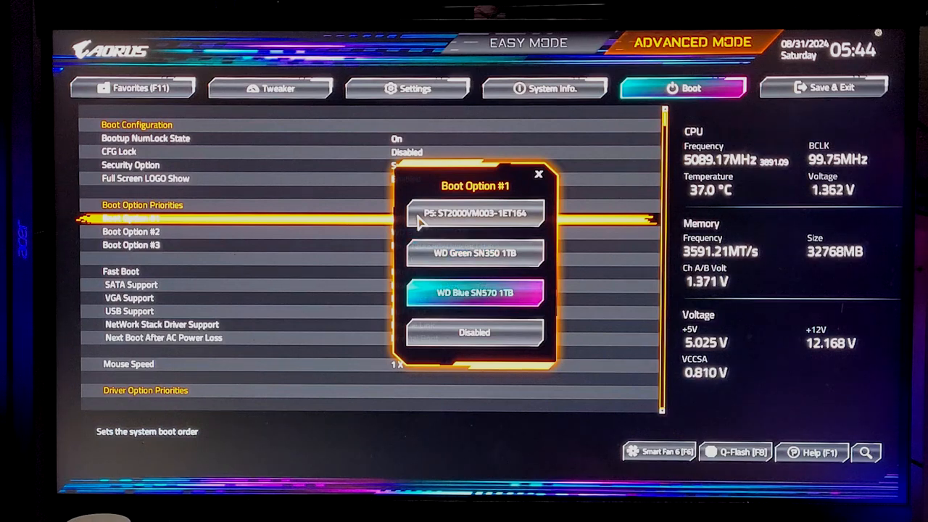
# Make the WD Green SN350 1TB Windows drive Boot Option #1 and go to Save & Exit.
pyautogui.click(473, 213)
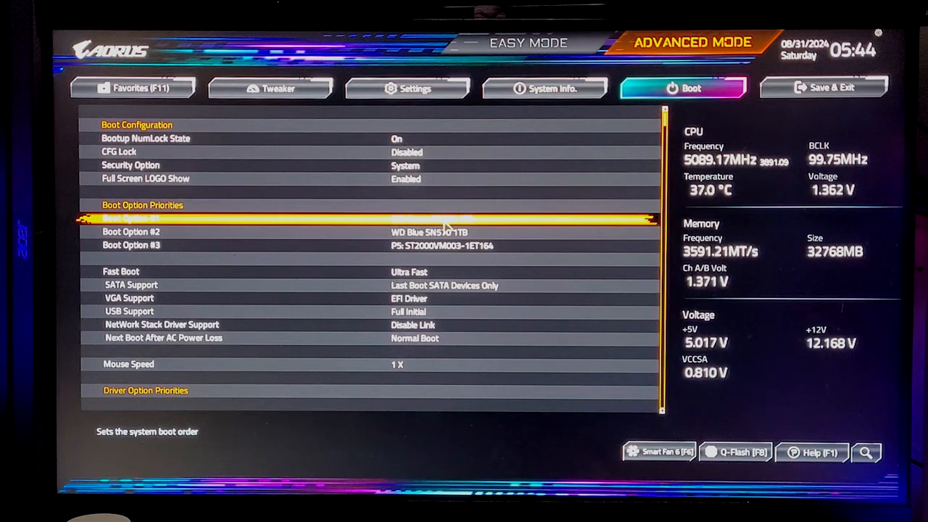
pyautogui.click(827, 87)
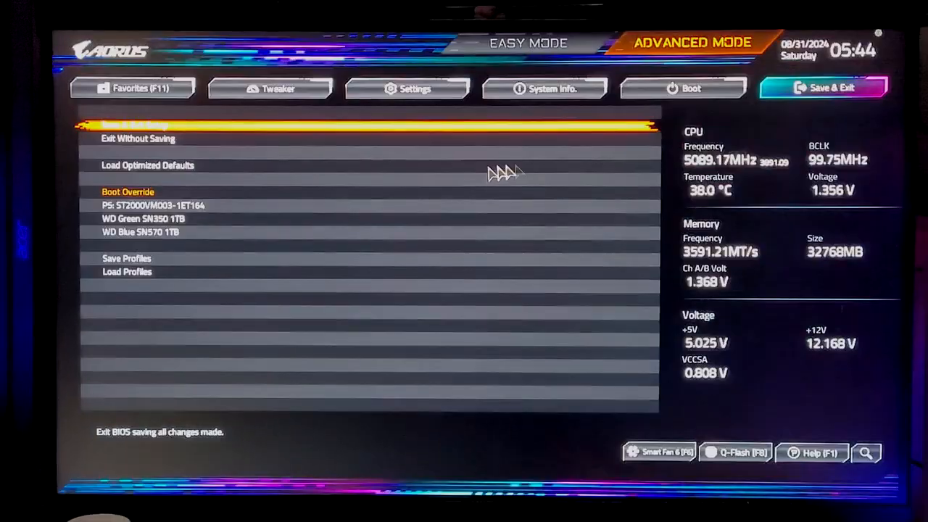